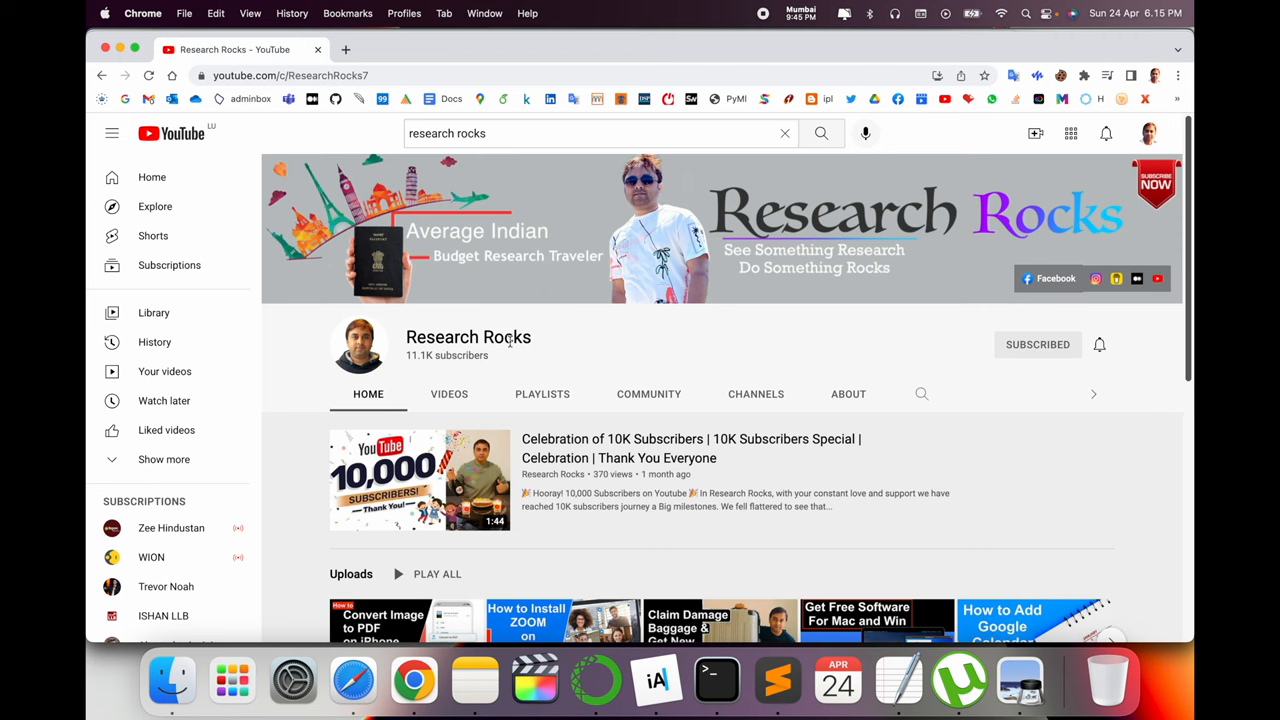
Step: Search Google for 'audiotrimmer' in a new tab and view the results
double_click(468, 336)
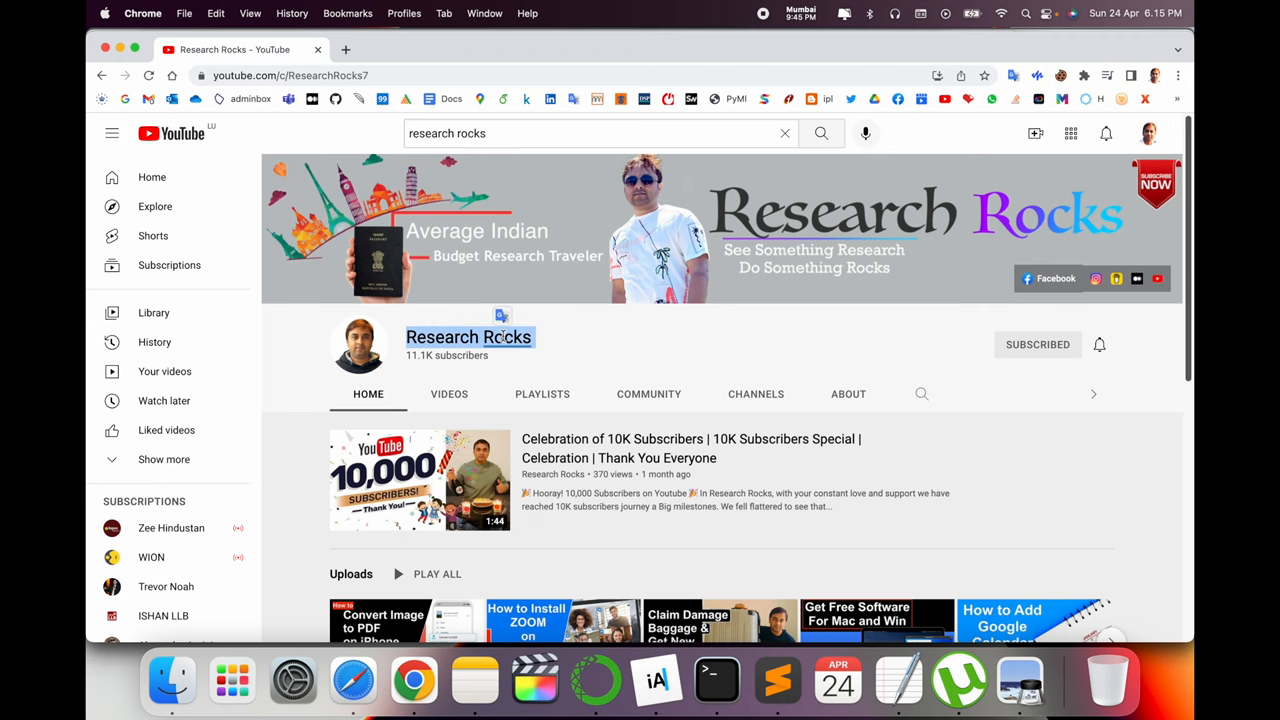
left_click(380, 48)
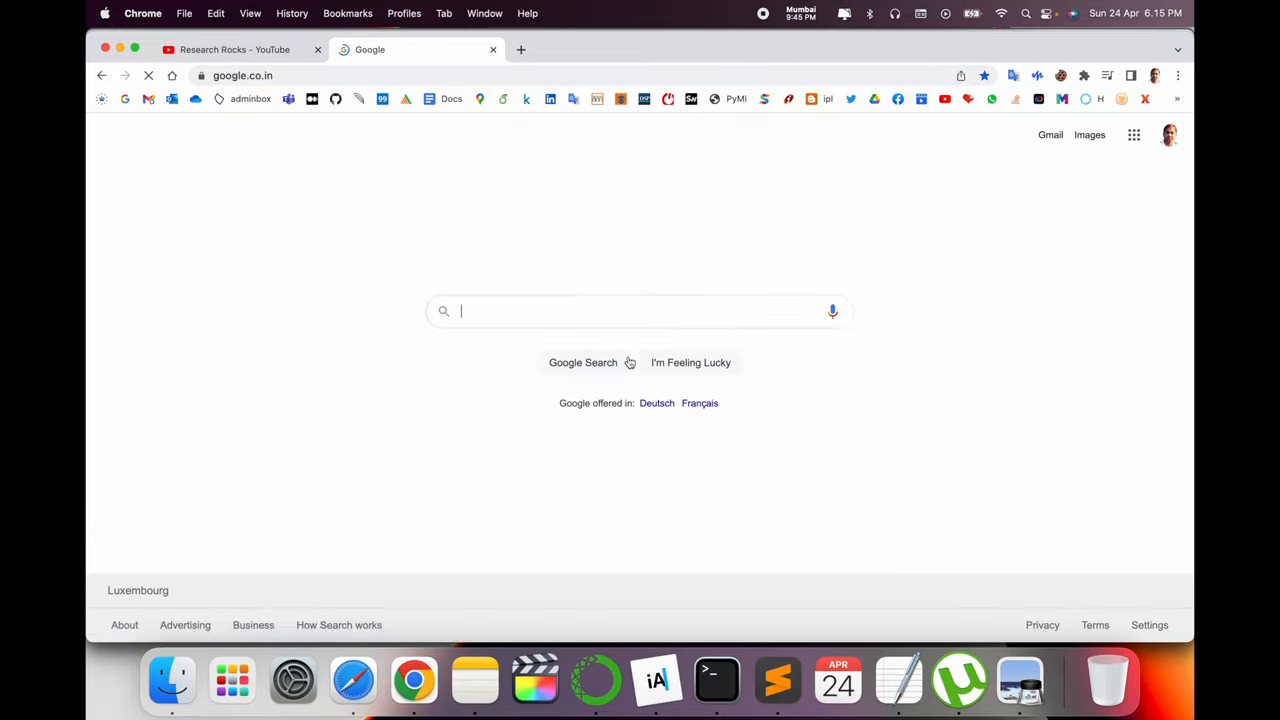
type("audiotrimmer")
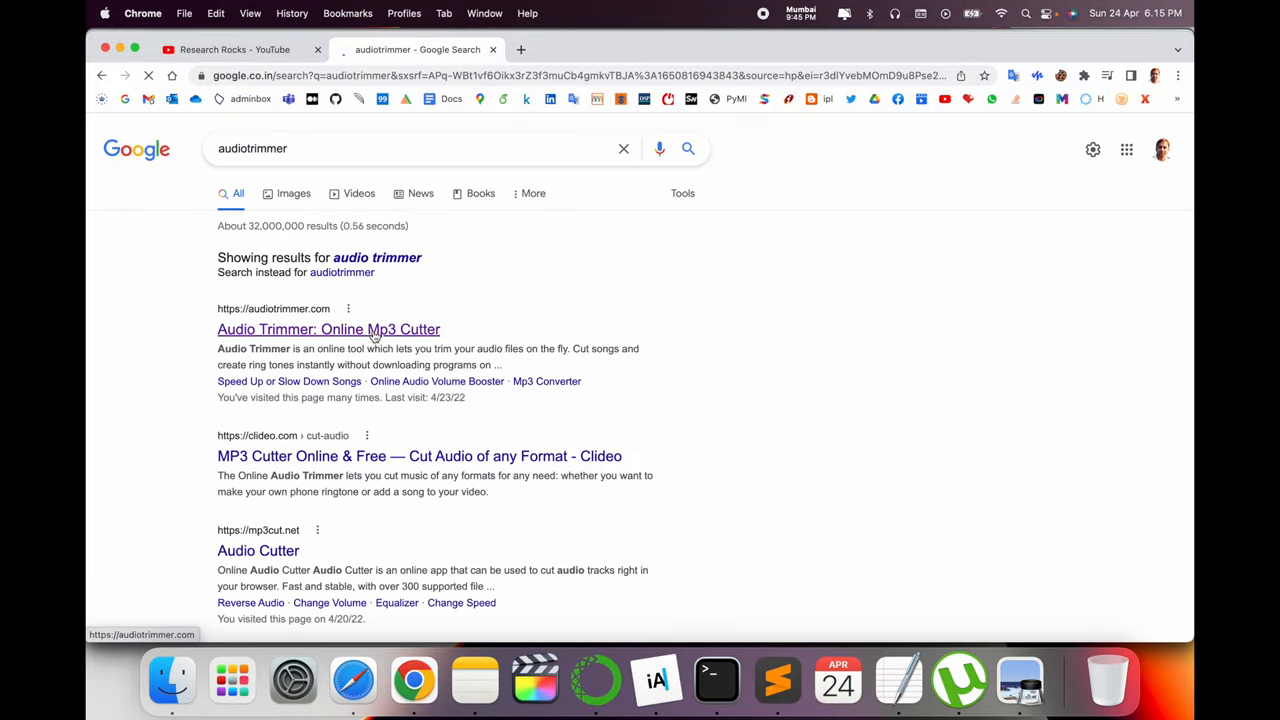
scroll("down", 3)
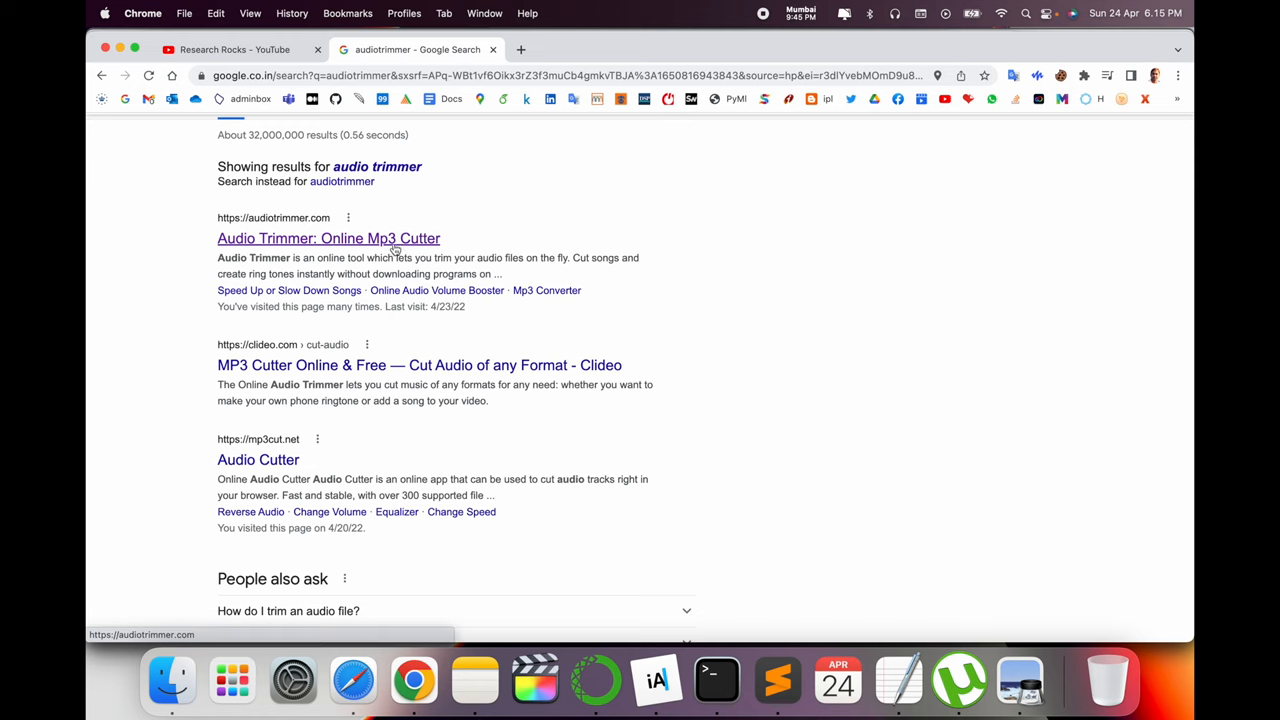
mouse_move(378, 248)
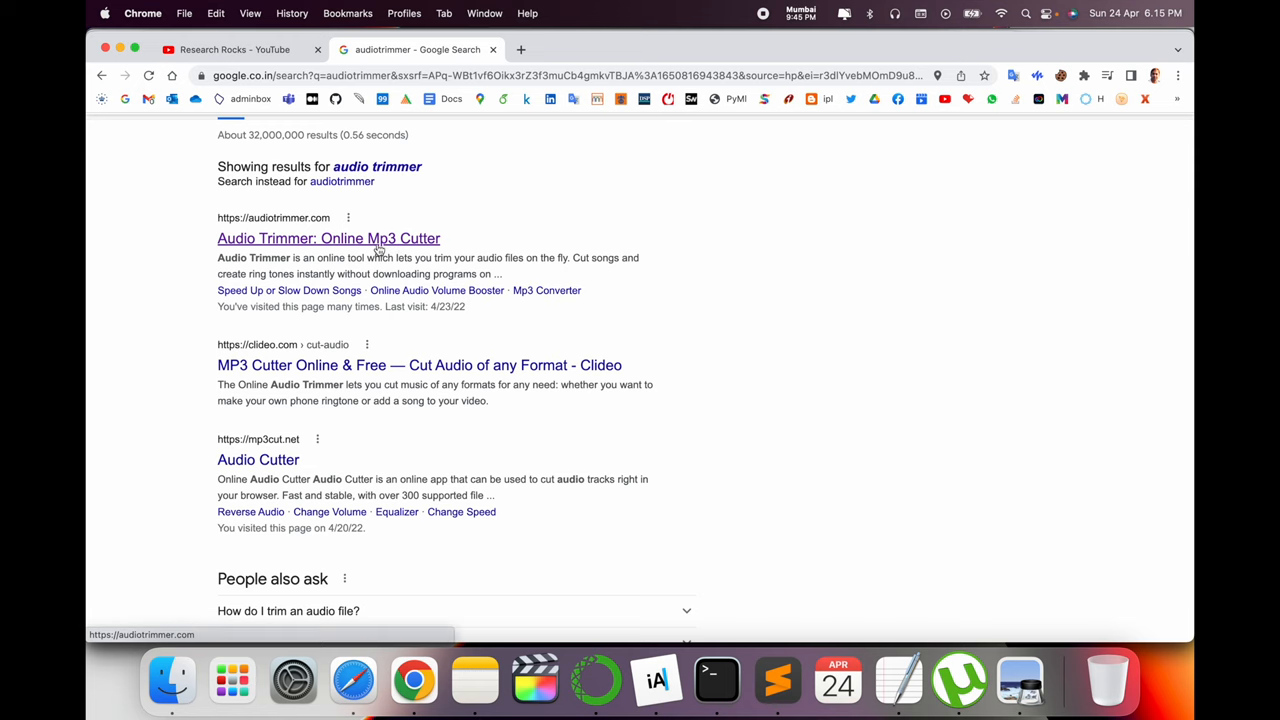
Step: Go to the Audio Trimmer online cutter site and start choosing a song file to upload
left_click(328, 238)
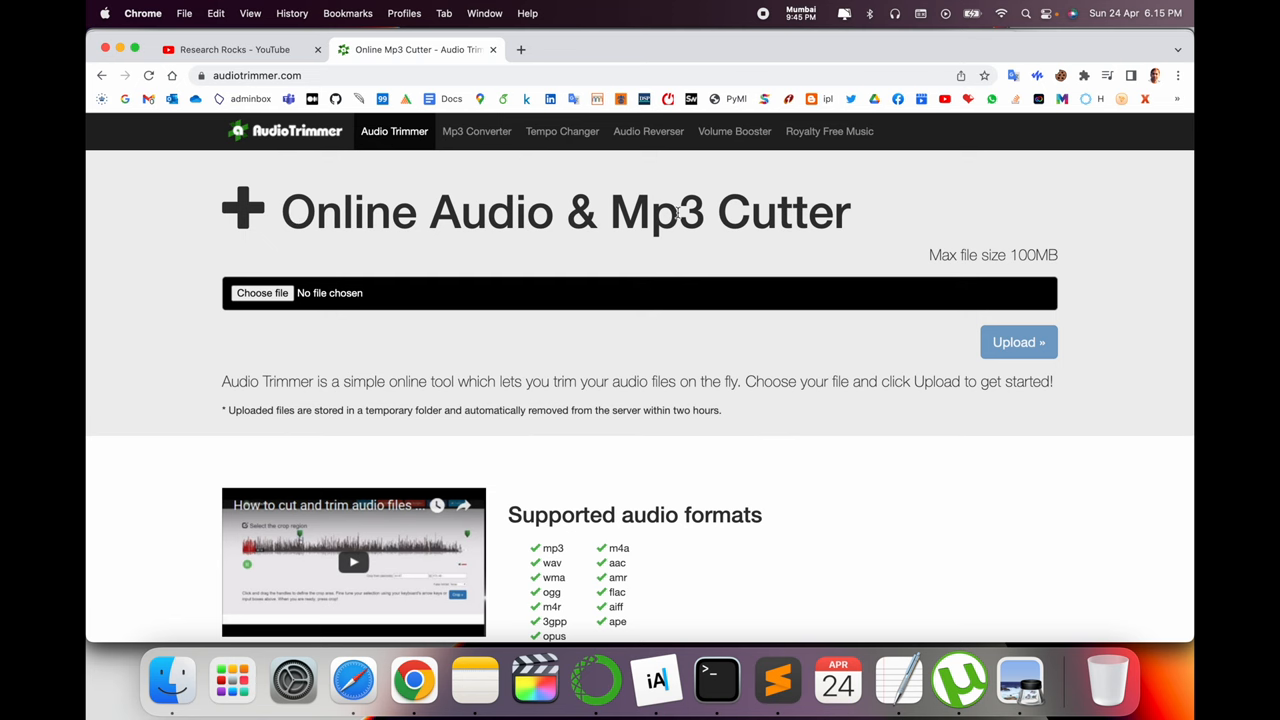
scroll("down", 3)
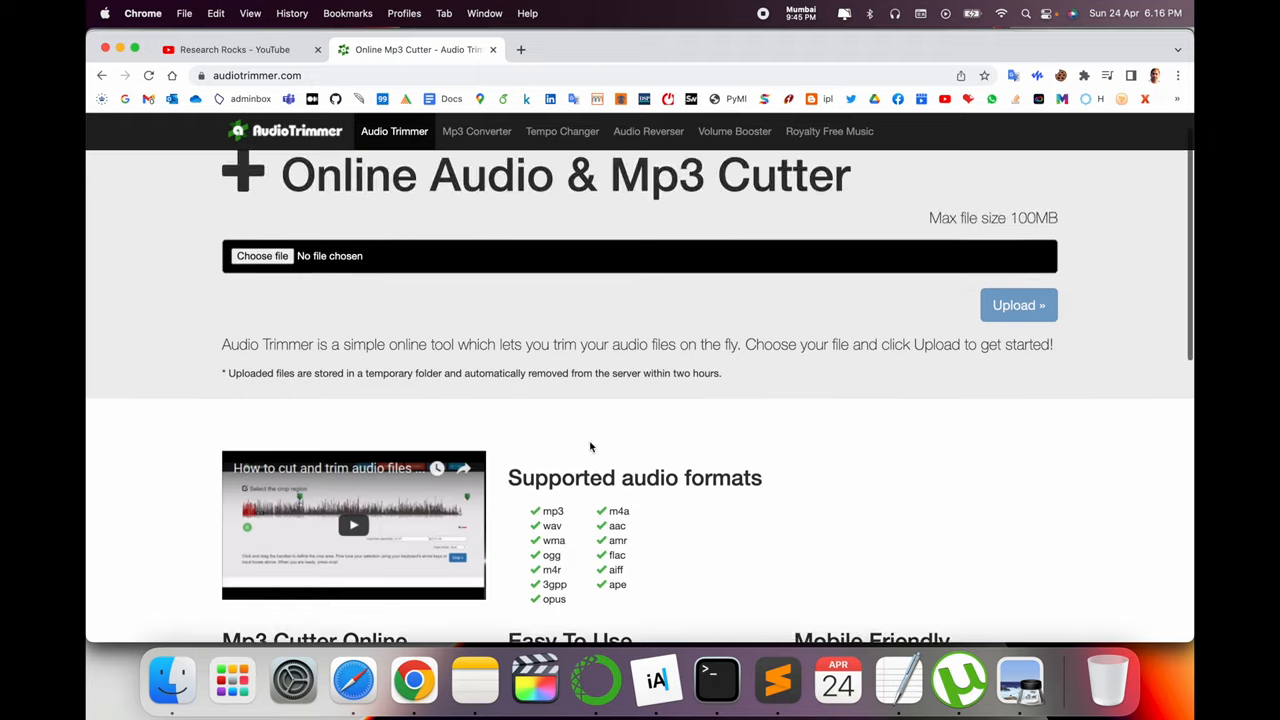
left_click(262, 256)
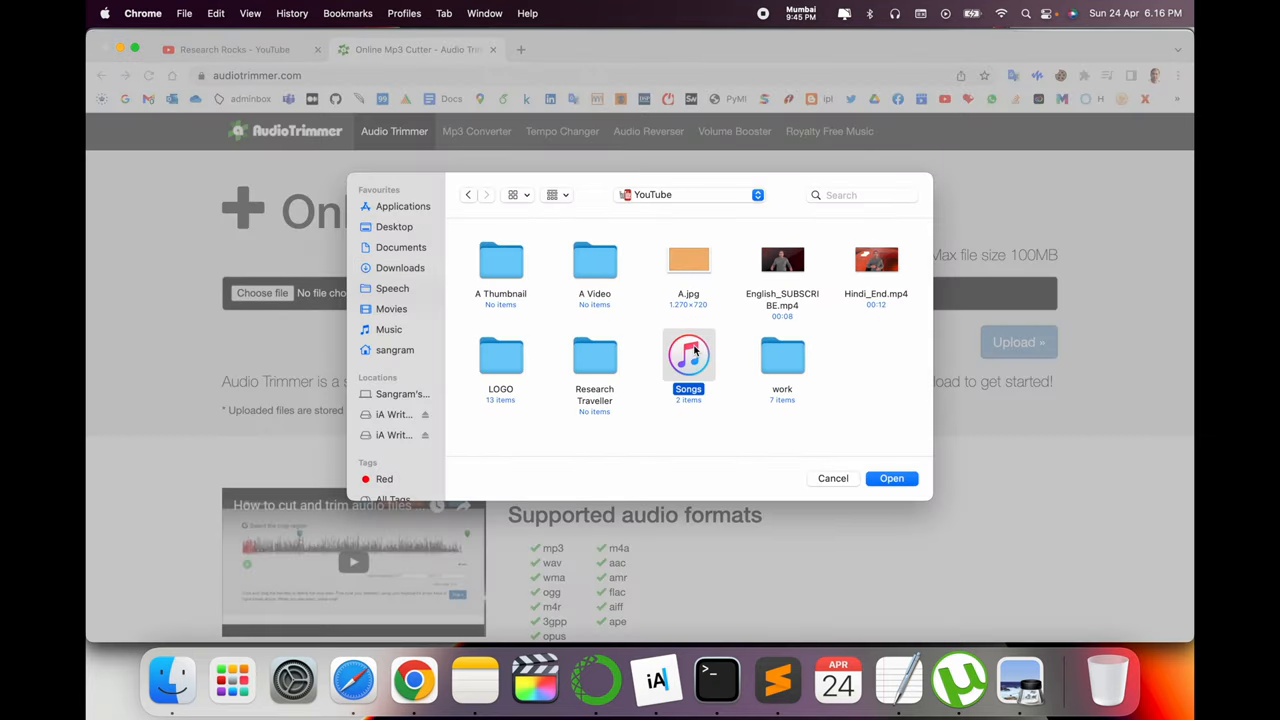
Step: Load the song and set the kept part to its first 38.38 seconds
left_click(892, 478)
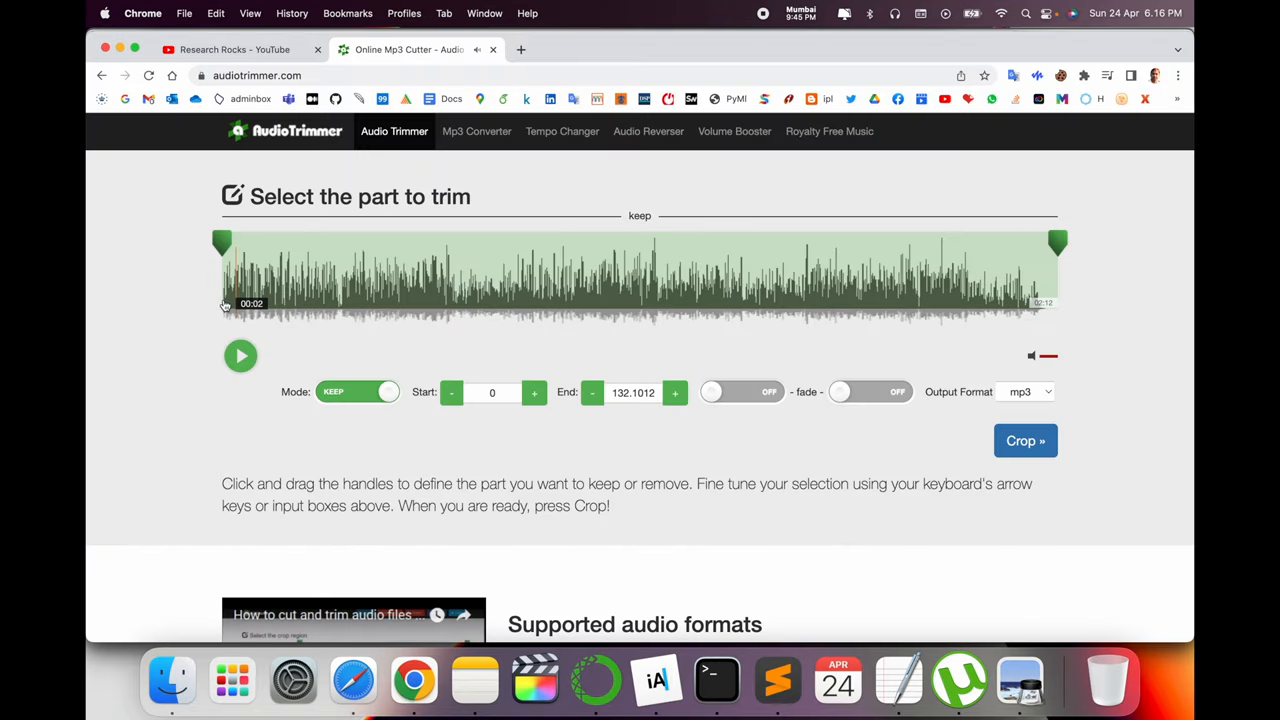
mouse_move(1028, 318)
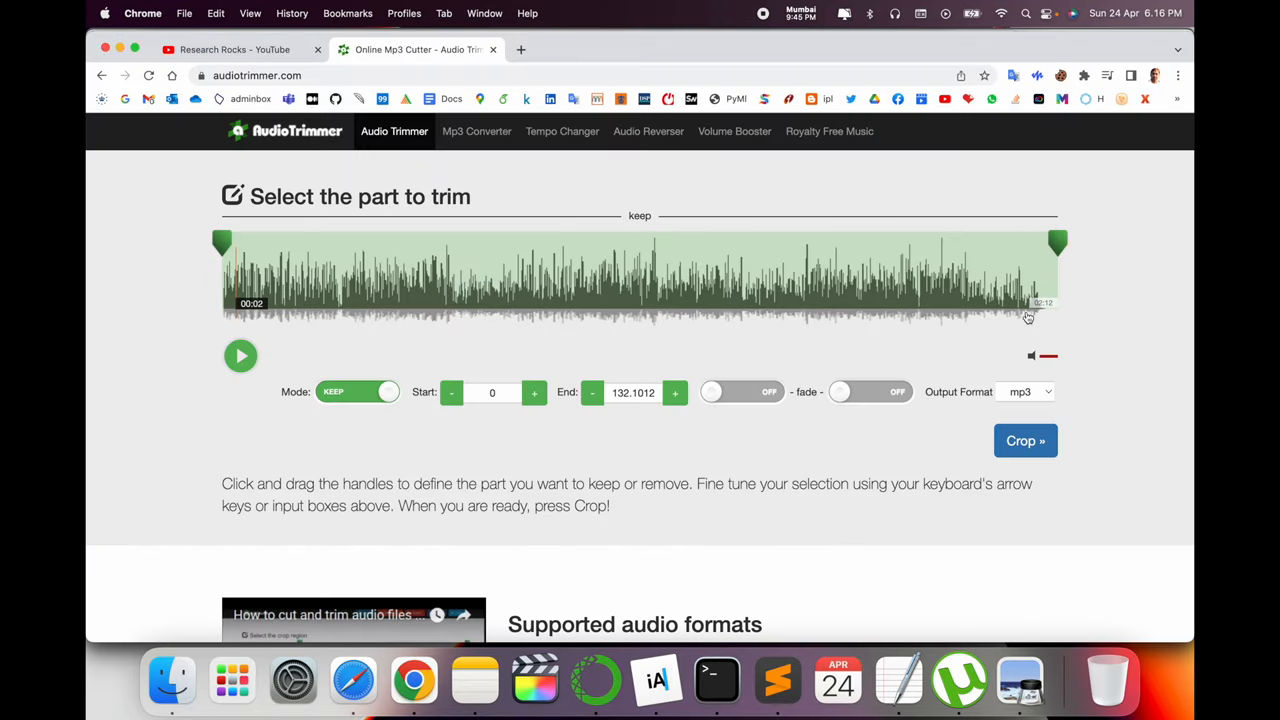
left_click_drag(1056, 244, 868, 244)
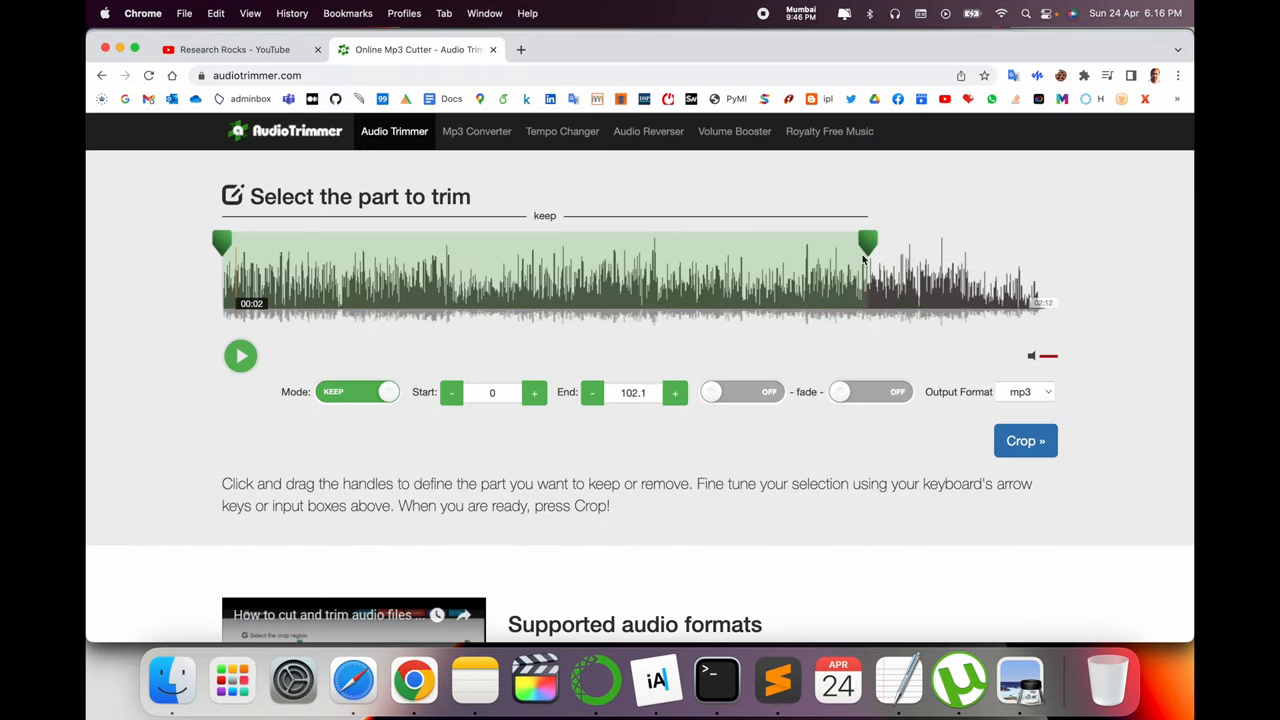
left_click_drag(864, 242, 448, 242)
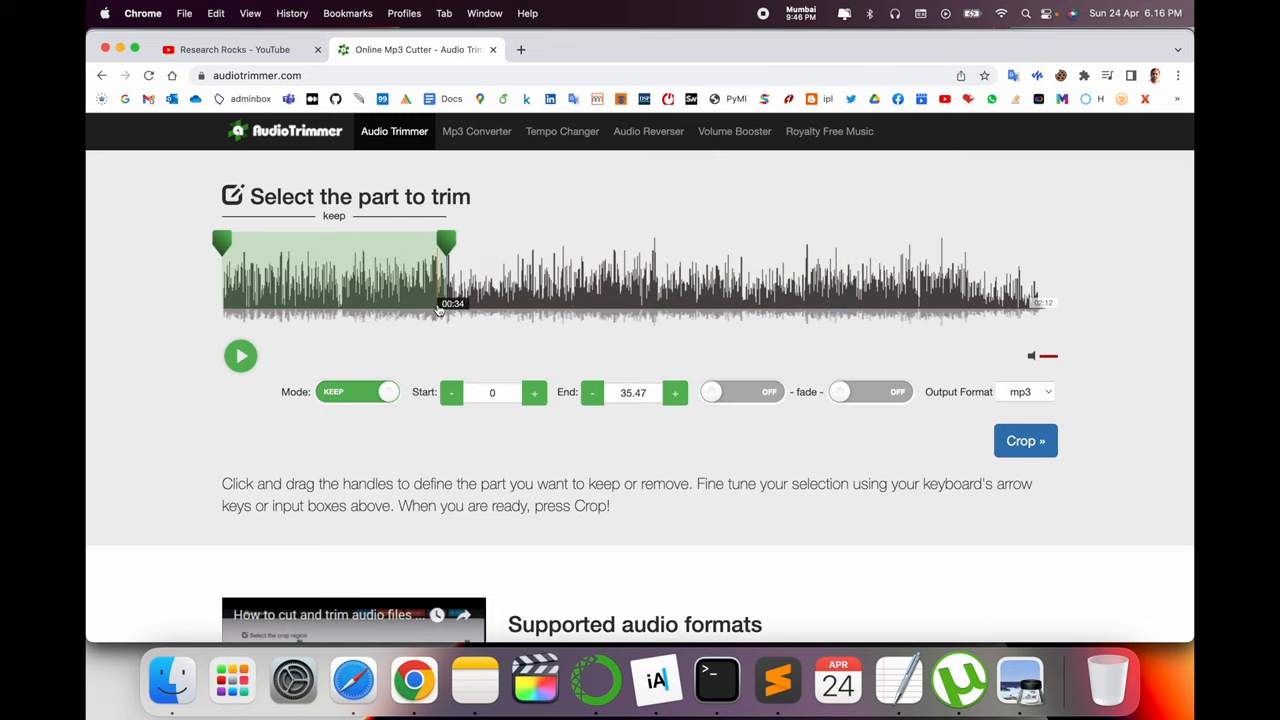
scroll("down", 3)
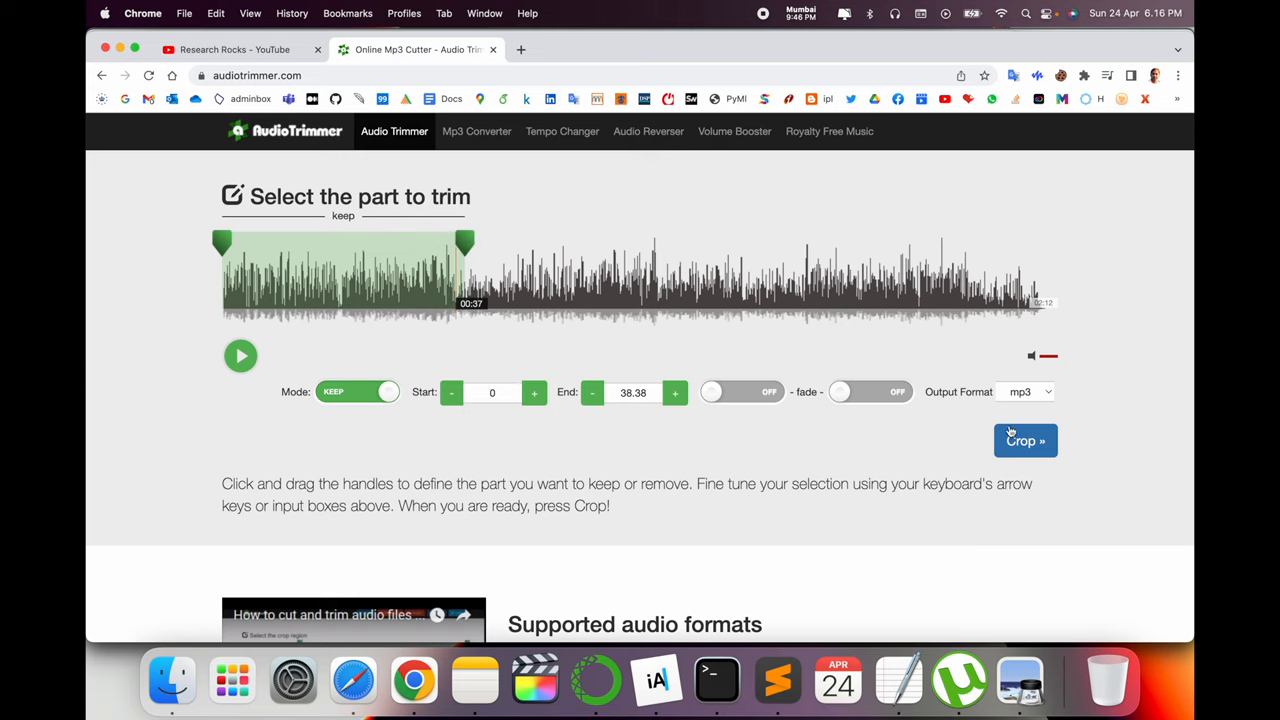
Step: Crop the song to the 38.38-second clip and download it as MP3
left_click(1024, 440)
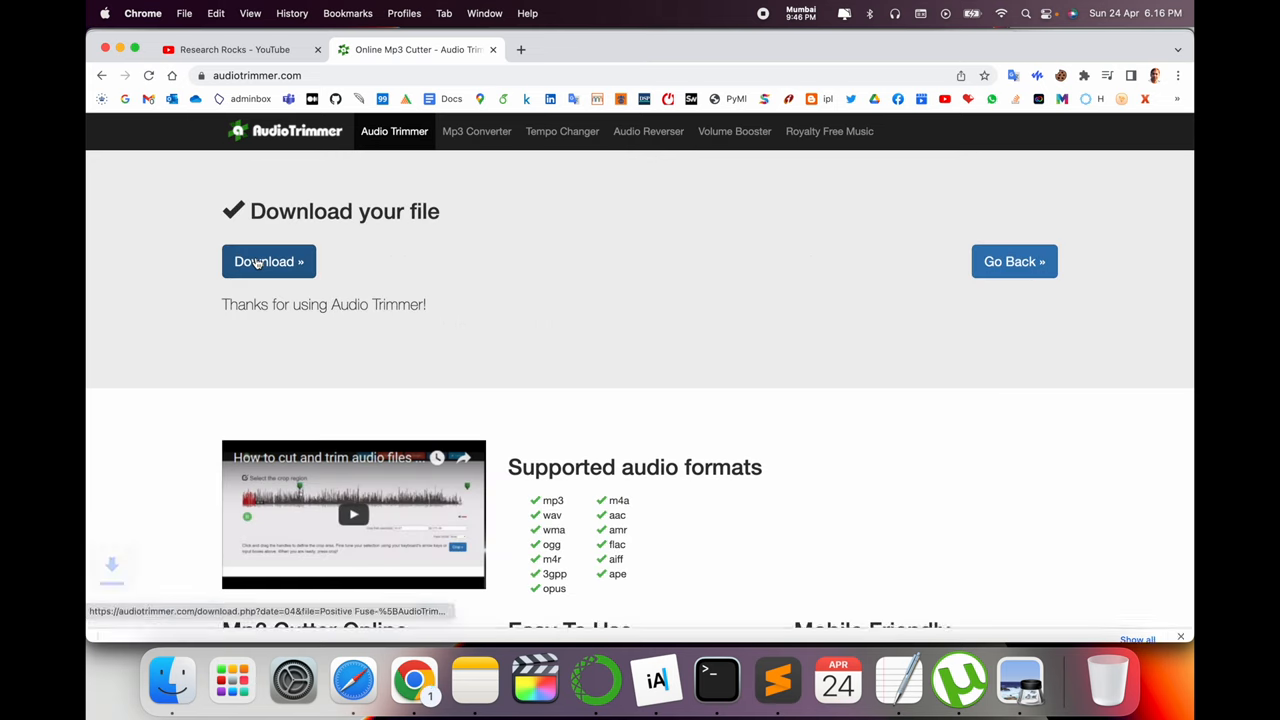
left_click(268, 260)
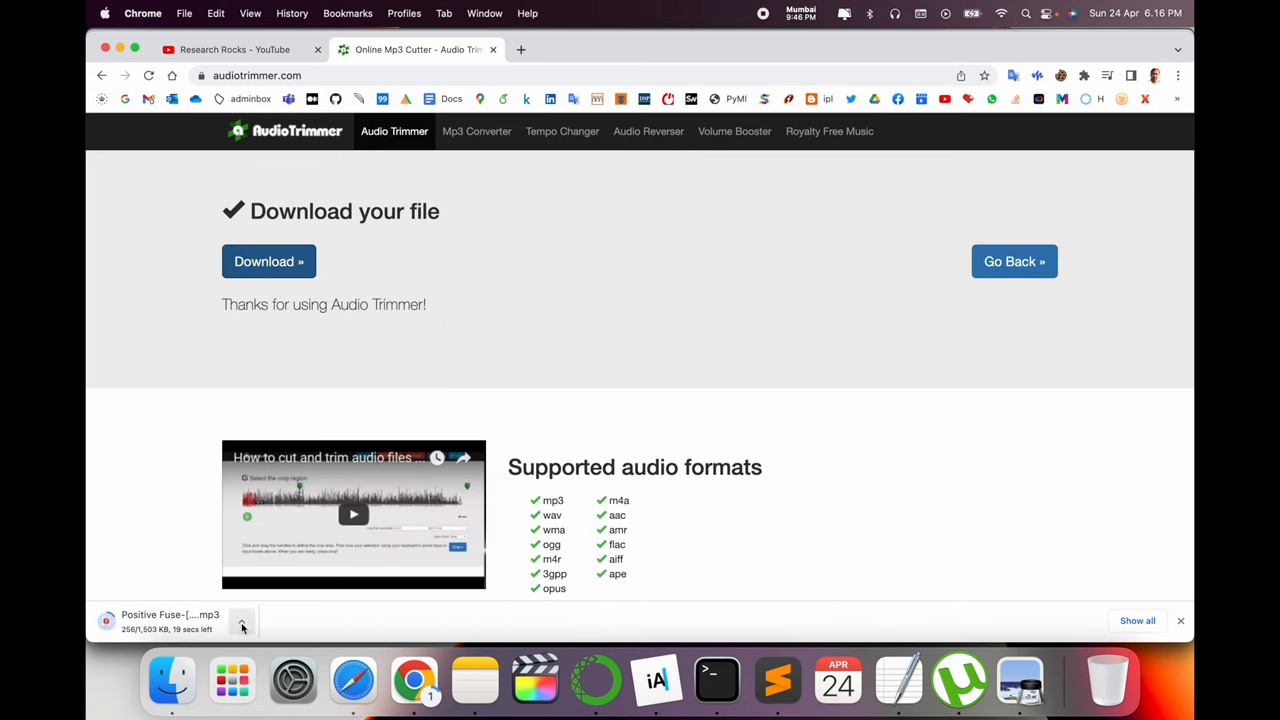
Step: Return to the upload page and load the song again
left_click(1014, 260)
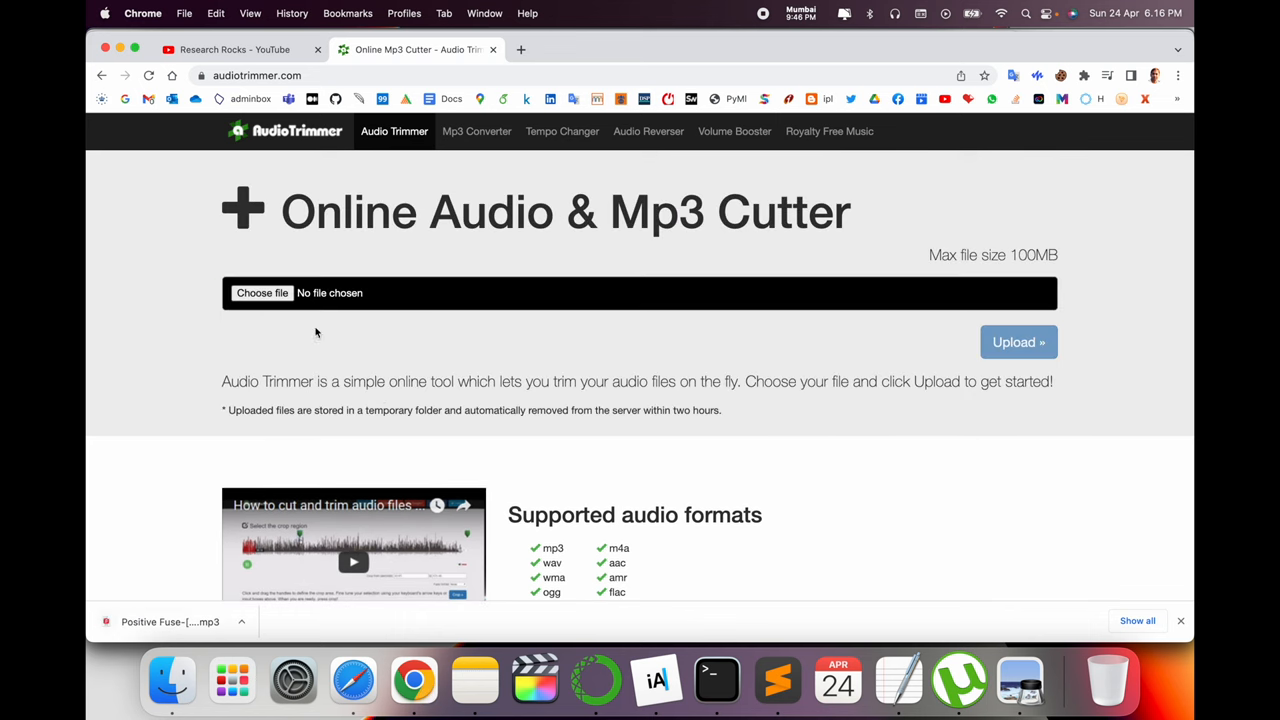
left_click(260, 292)
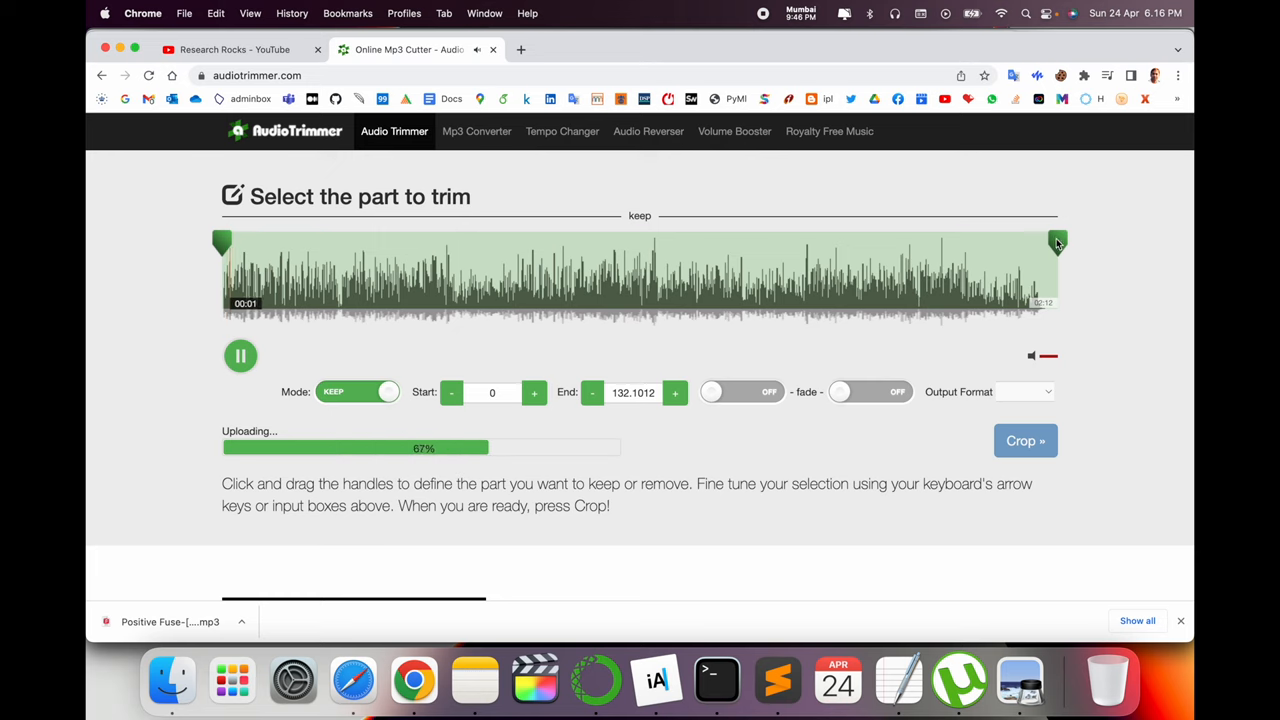
Step: Adjust the clip end so the kept part runs from 0 to 60.88 seconds
left_click_drag(1056, 244, 488, 244)
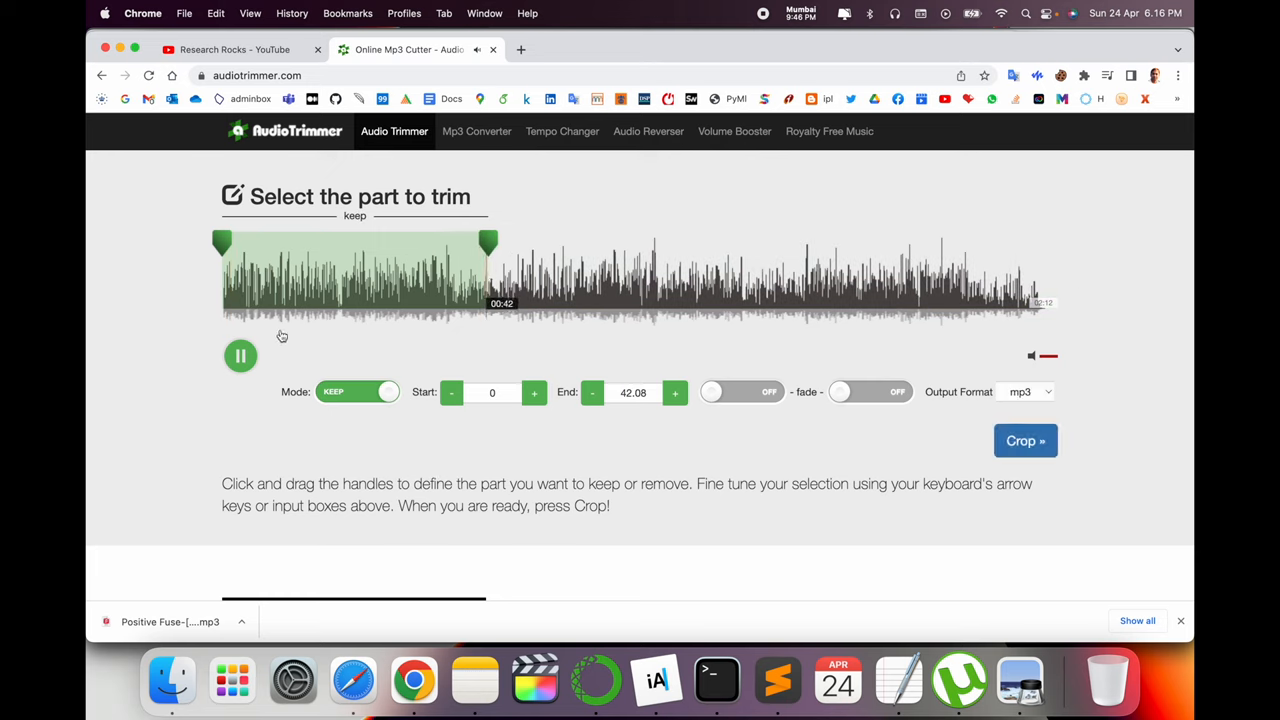
left_click_drag(488, 244, 456, 244)
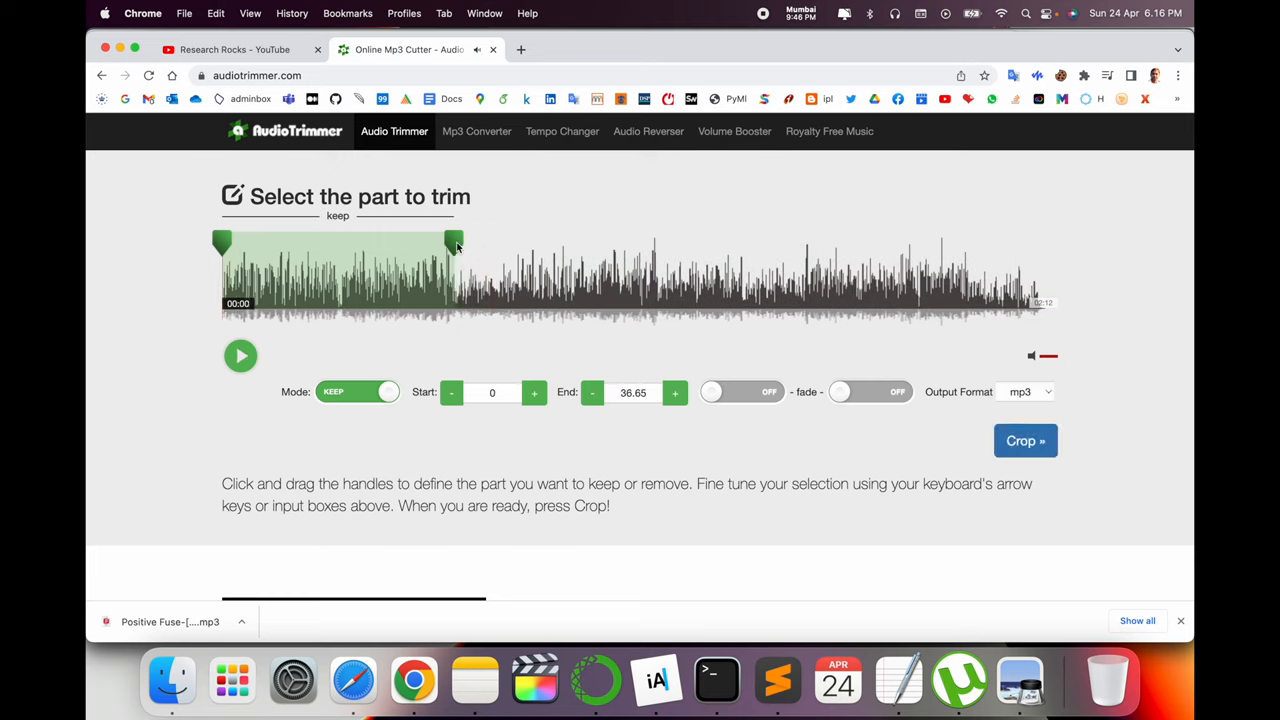
left_click_drag(456, 244, 620, 244)
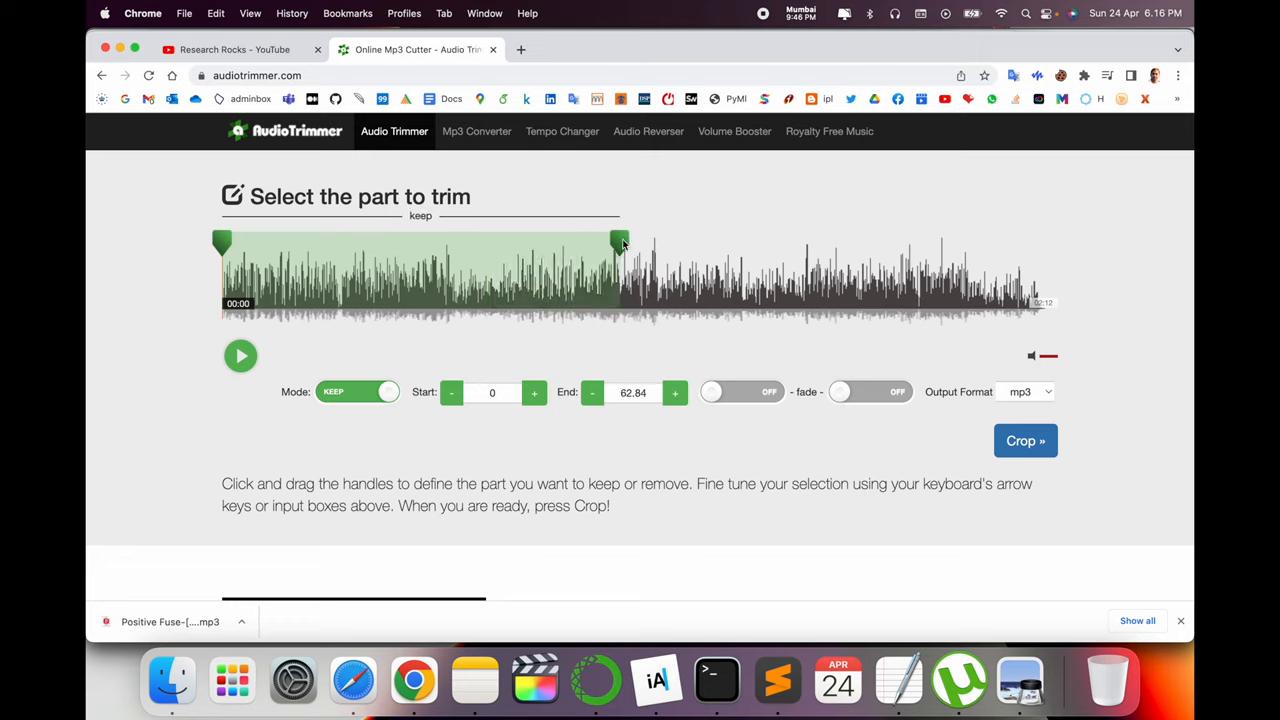
left_click_drag(620, 244, 608, 244)
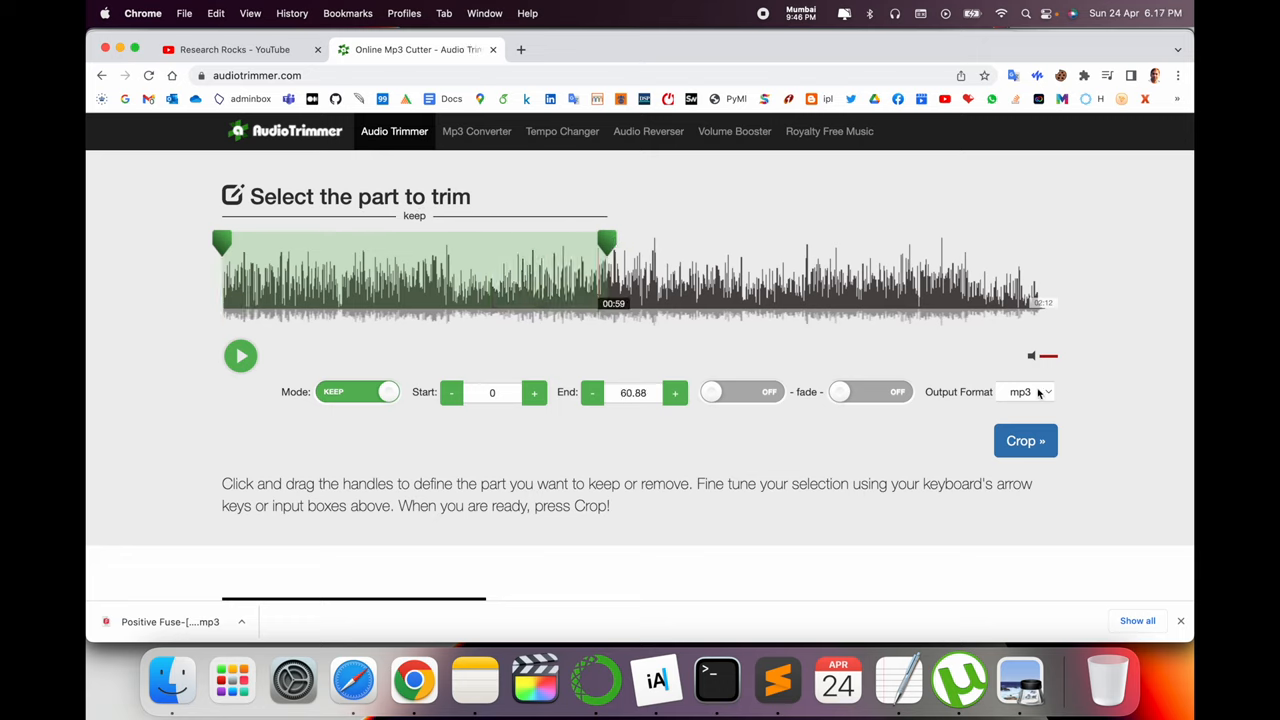
Step: Set the output format to m4r (iPhone) and crop the 60.88-second clip
left_click(1024, 392)
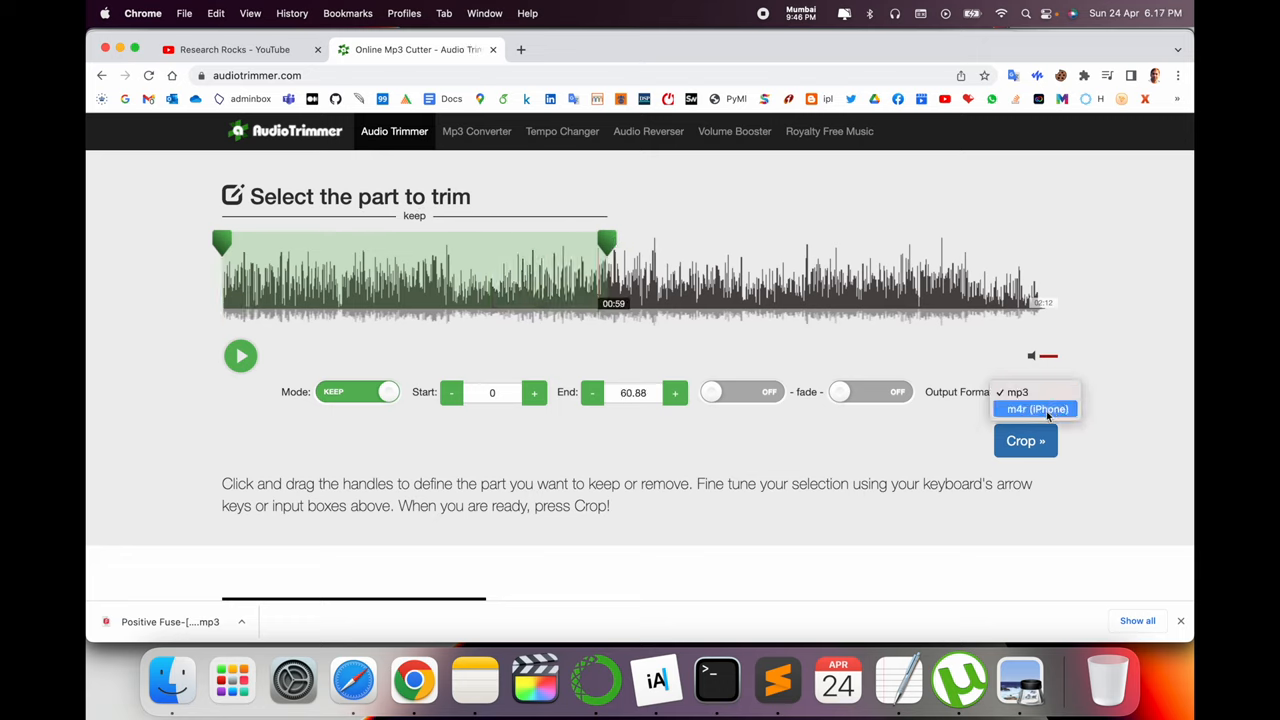
left_click(1016, 392)
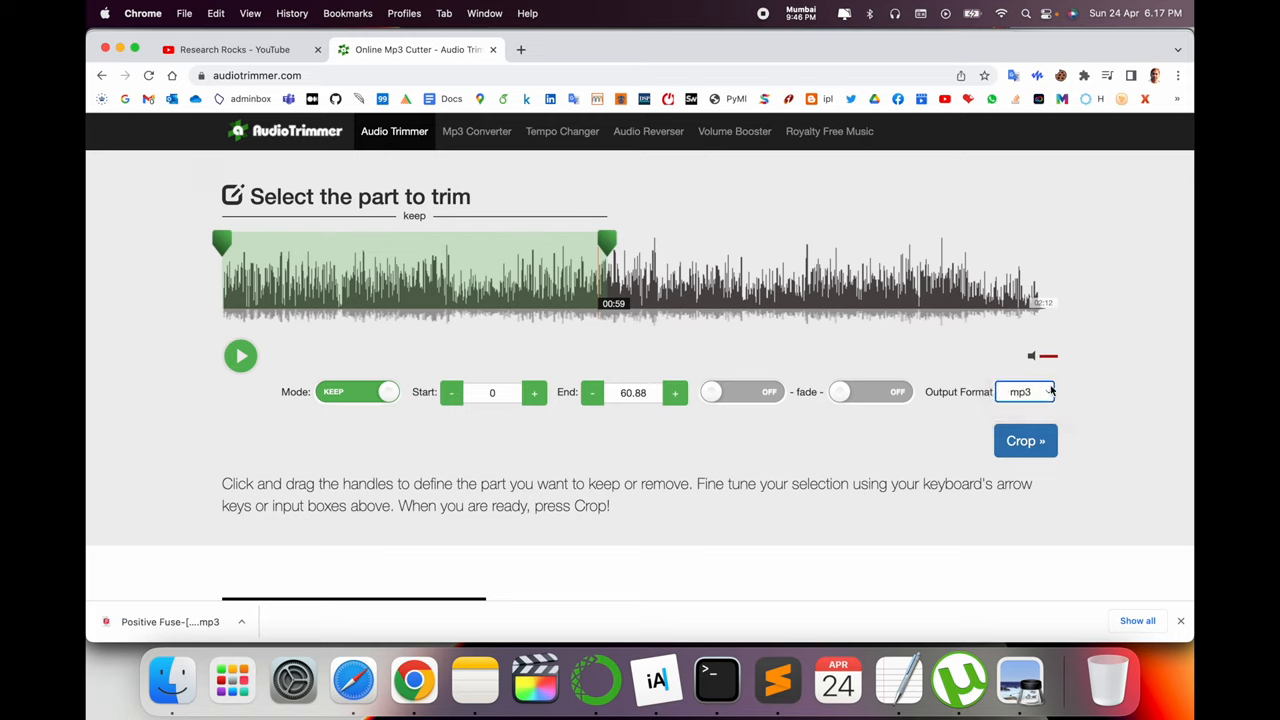
left_click(1024, 392)
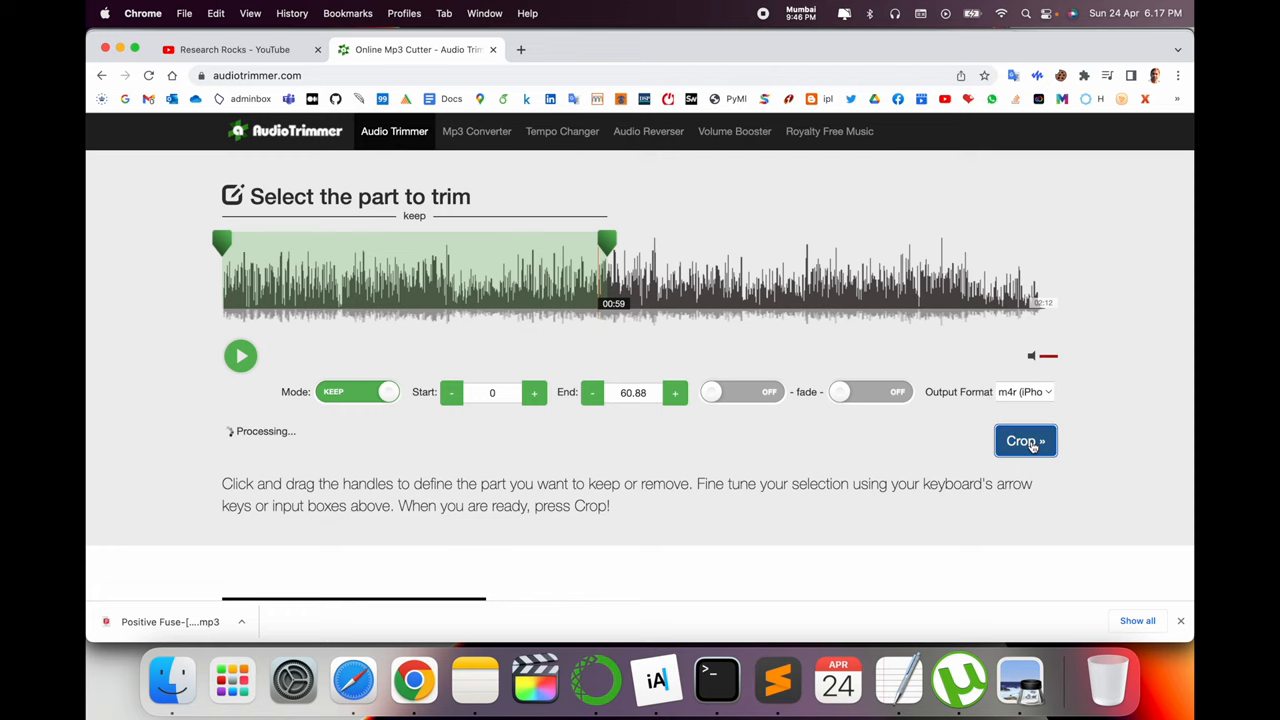
left_click(1024, 442)
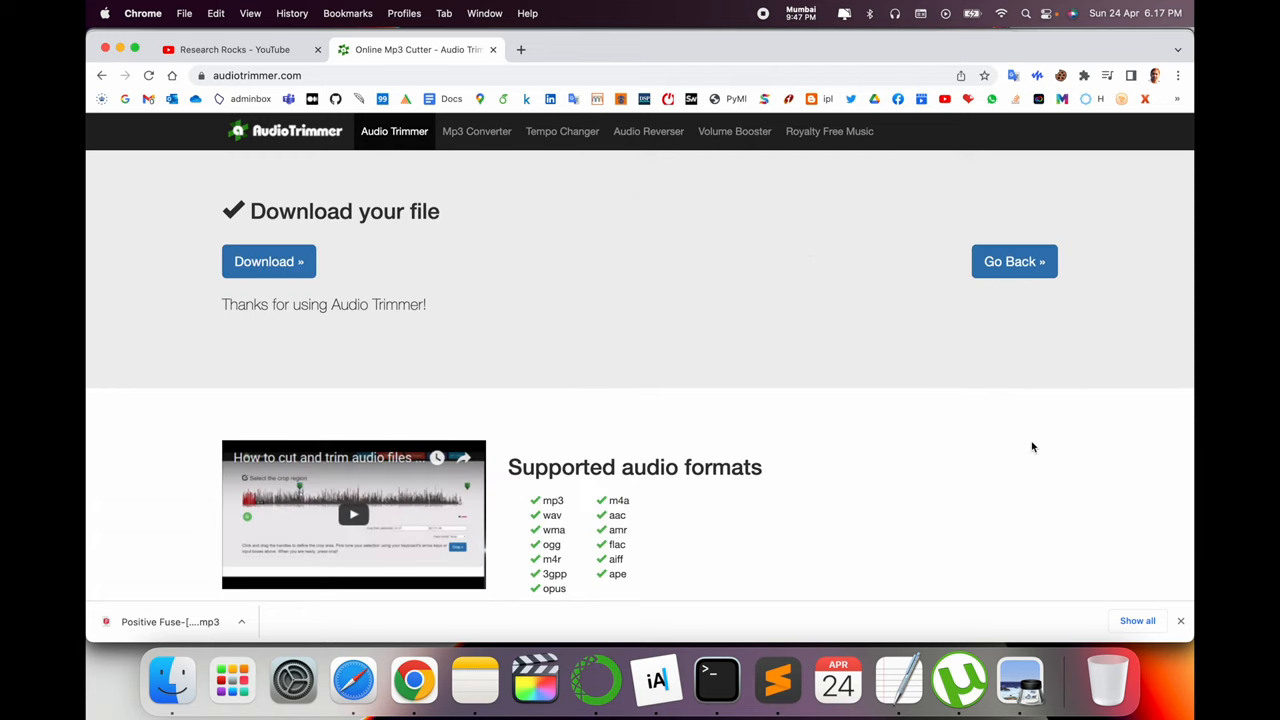
Step: Download the m4r ringtone and view the supported formats and instructions below
left_click(268, 260)
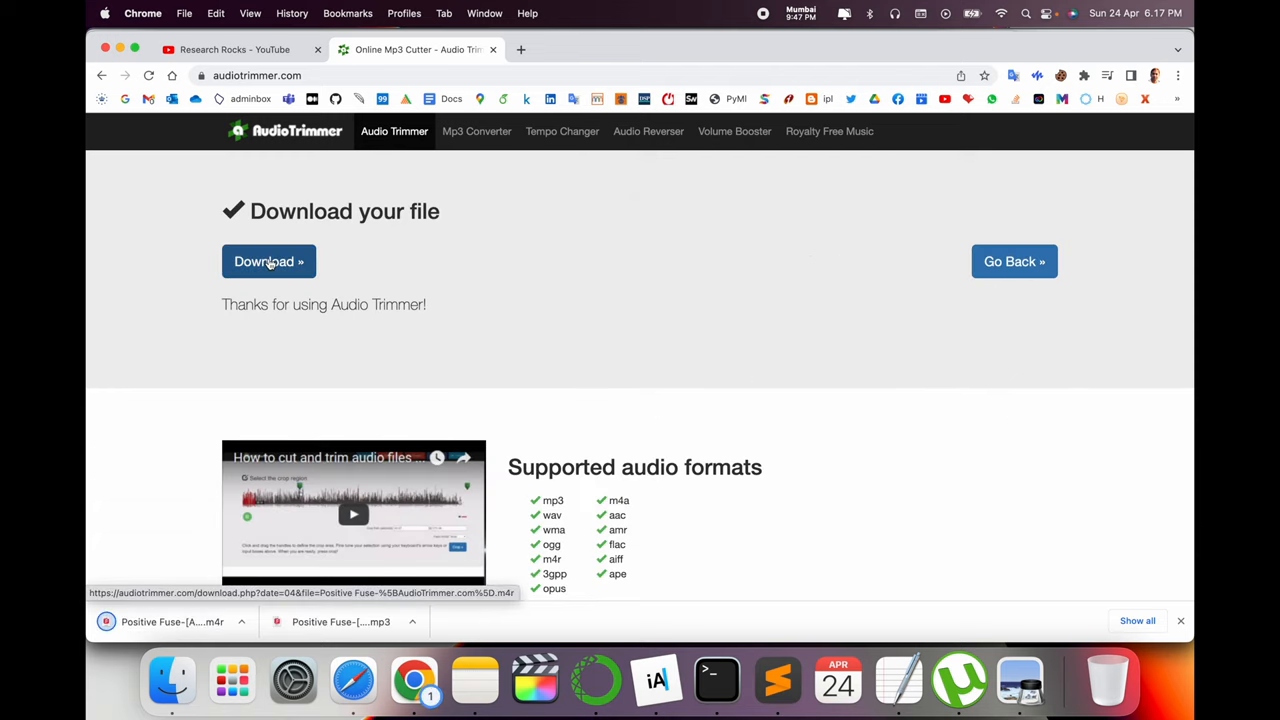
scroll("down", 3)
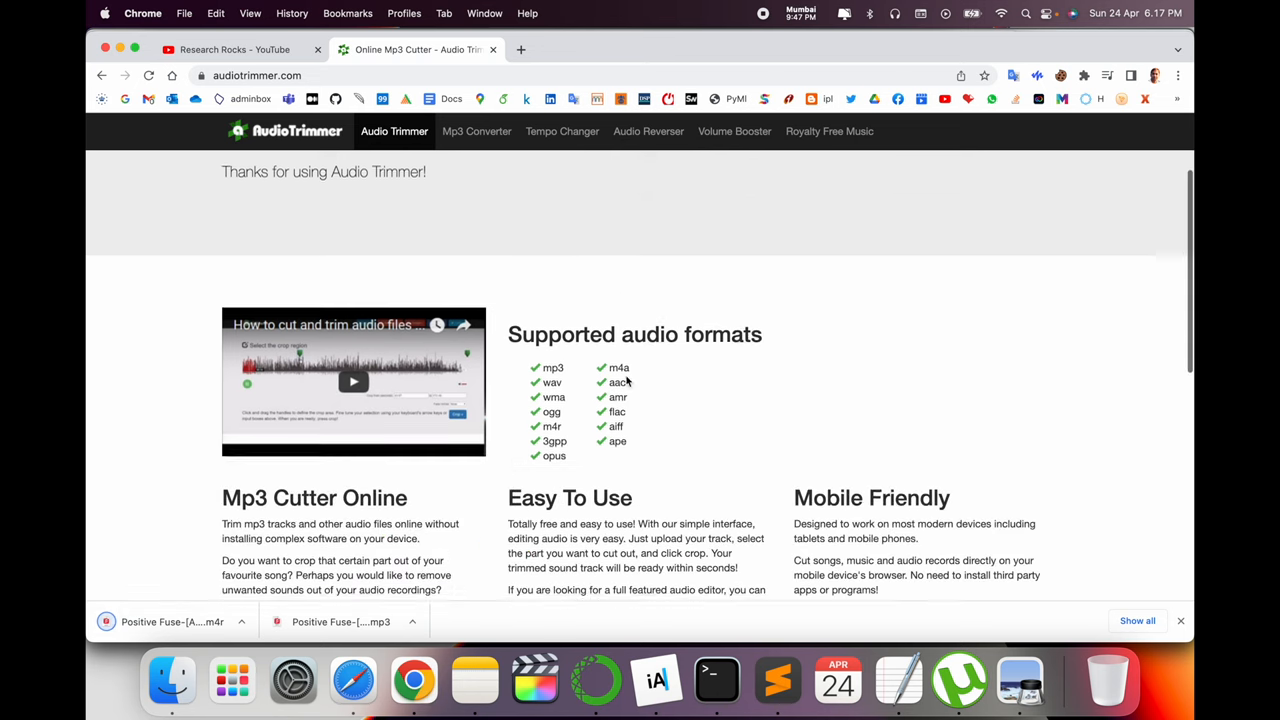
scroll("down", 3)
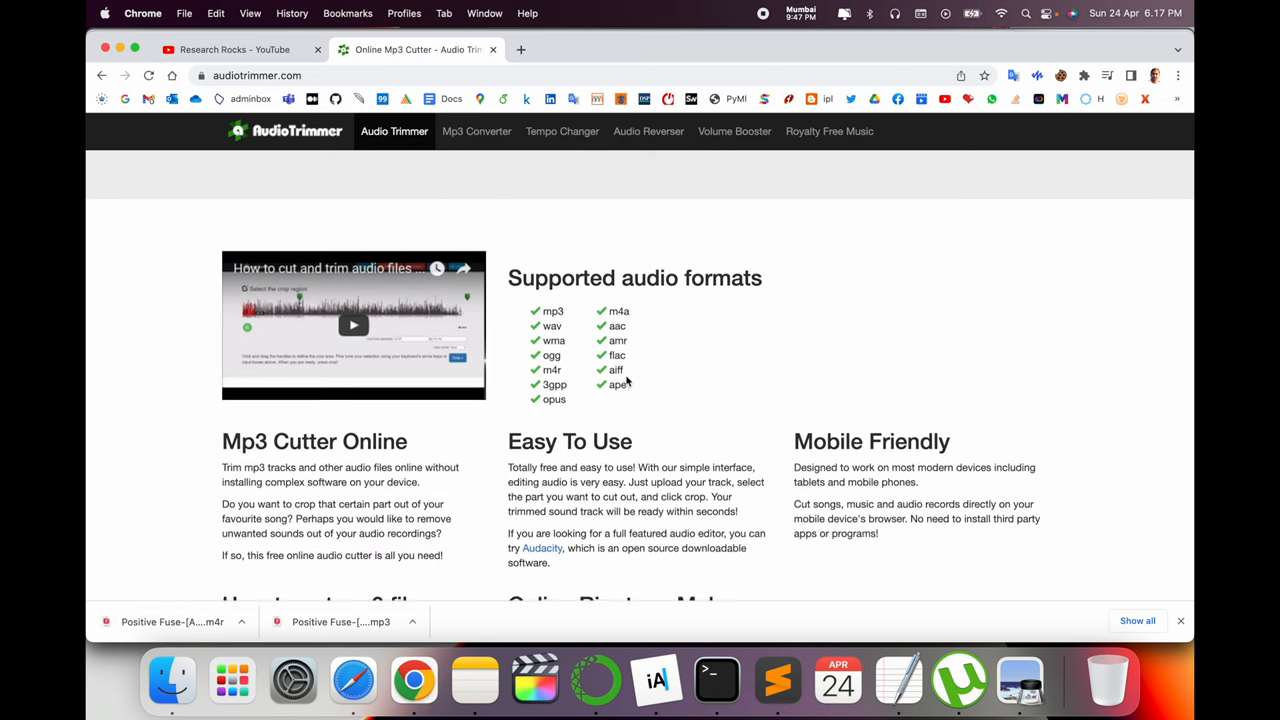
scroll("down", 3)
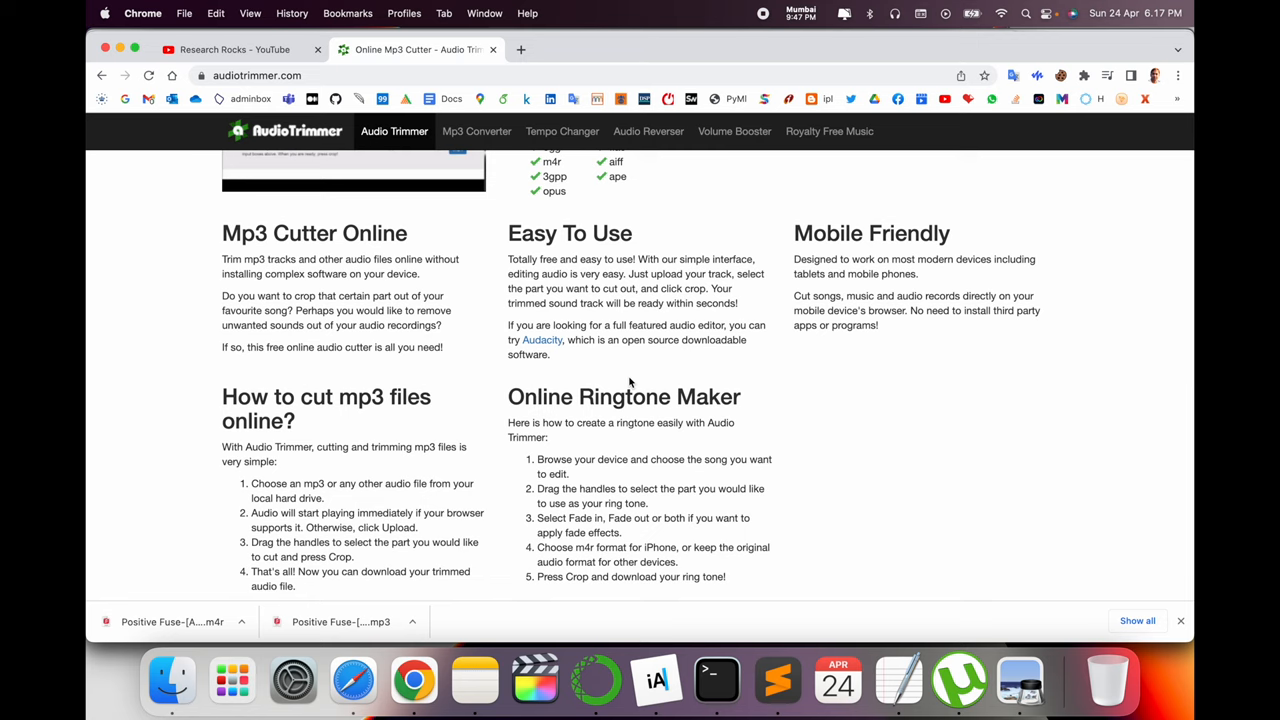